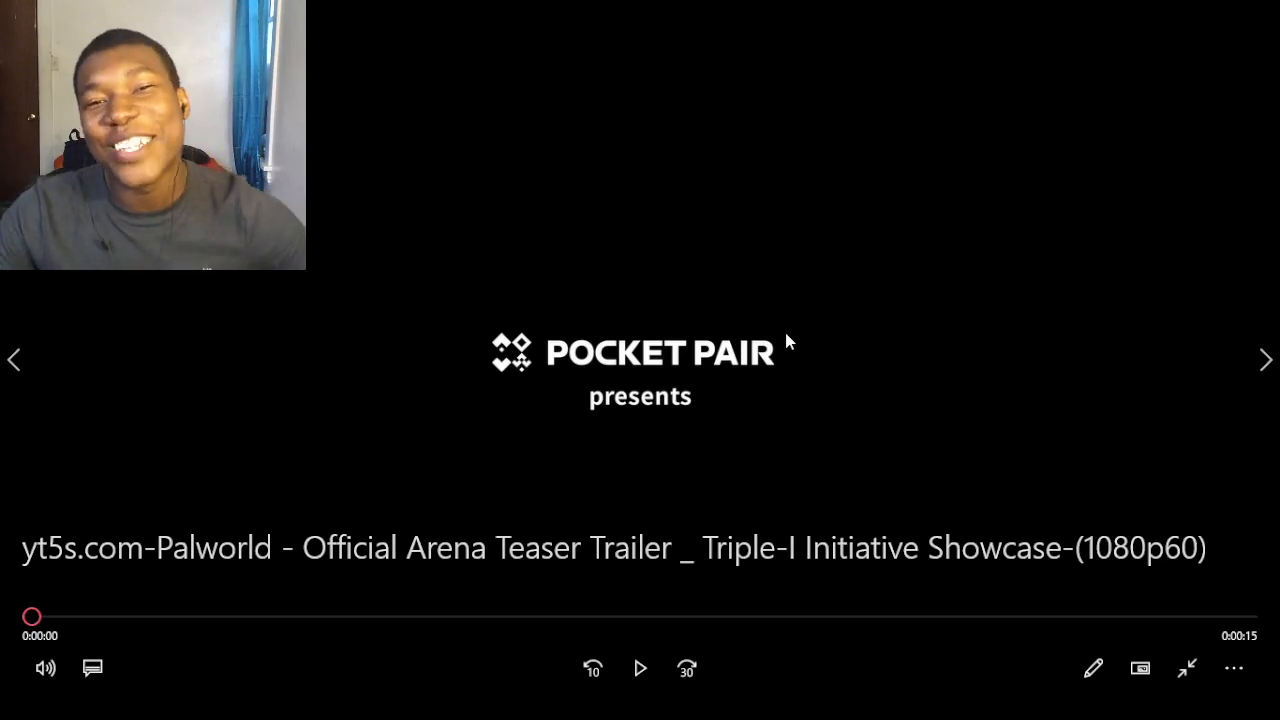
Start playback of the 15-second Palworld Arena teaser trailer.
{"action": "left_click", "coordinate": [639, 668]}
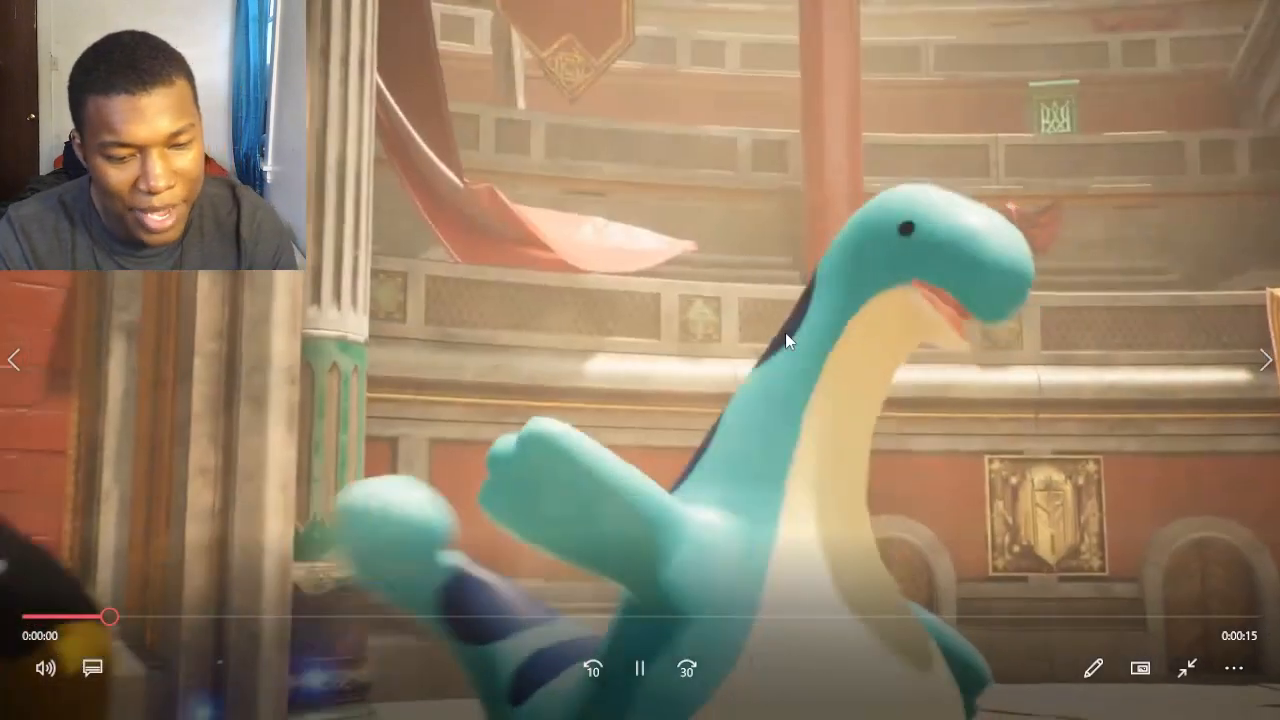